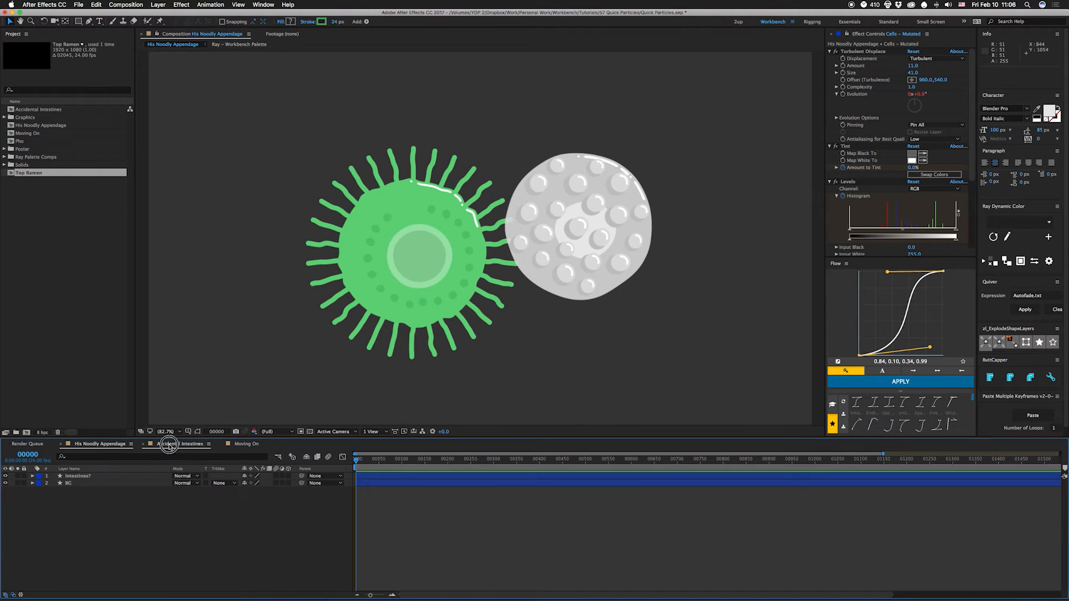
Widen the Stroke 1 dash Gap on the intestine outline, then move to the Moving On comp
{"action": "left_click", "coordinate": [181, 445]}
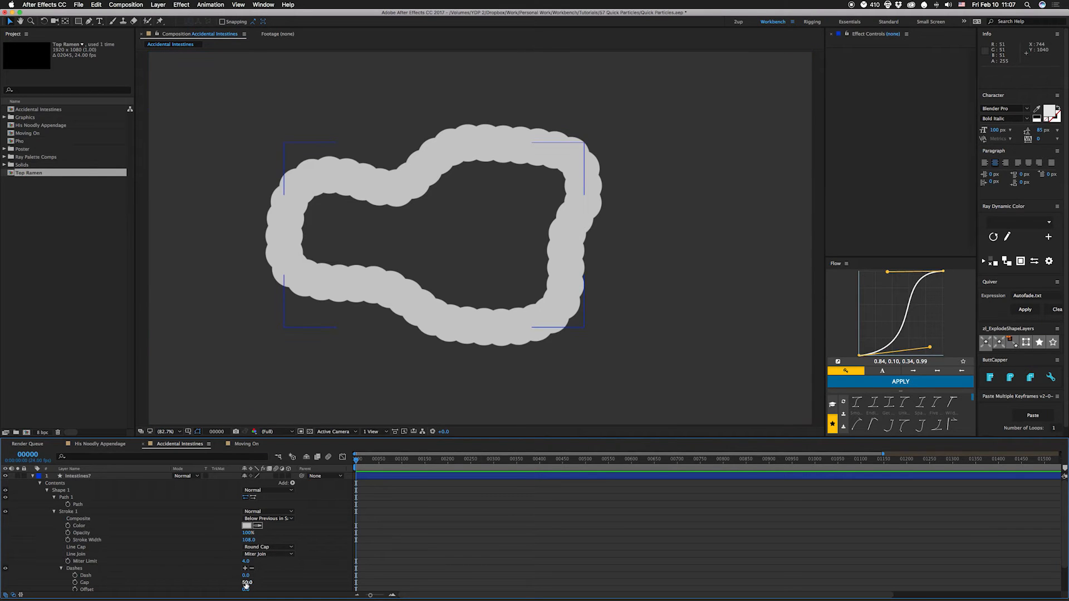
{"action": "left_click_drag", "start_coordinate": [247, 583], "coordinate": [267, 581]}
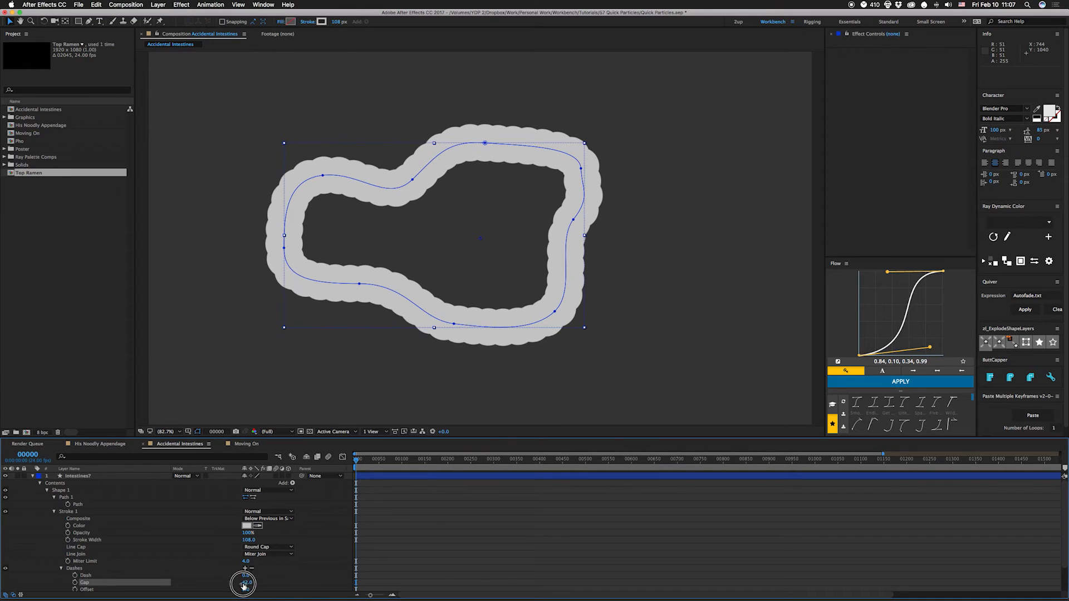
{"action": "left_click", "coordinate": [245, 444]}
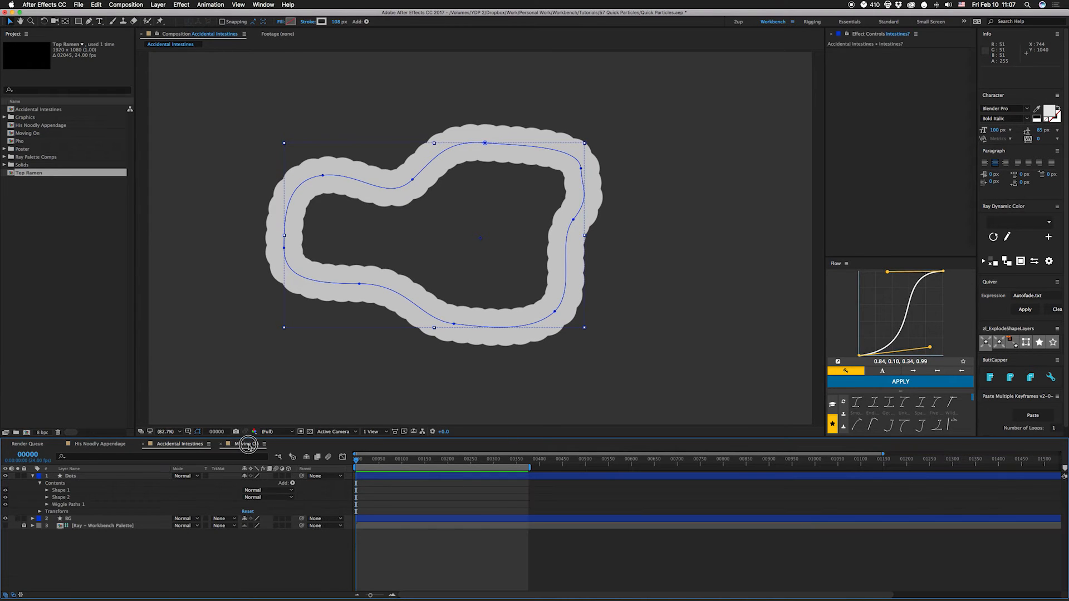
Preview the Wiggle Paths dot animation in Moving On and stop playback
{"action": "left_click", "coordinate": [245, 444]}
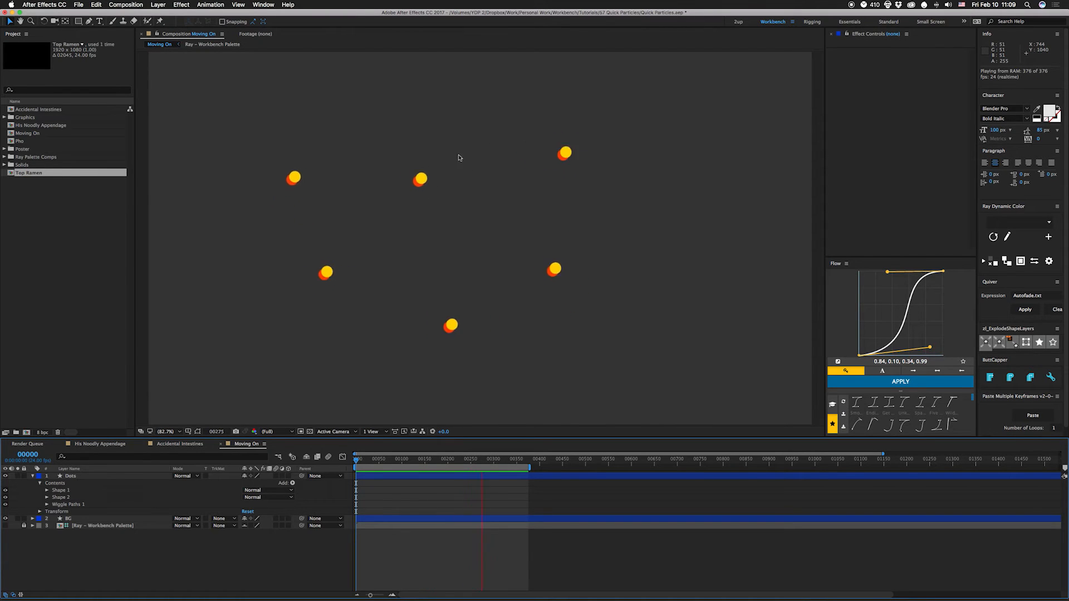
{"action": "left_click", "coordinate": [48, 503]}
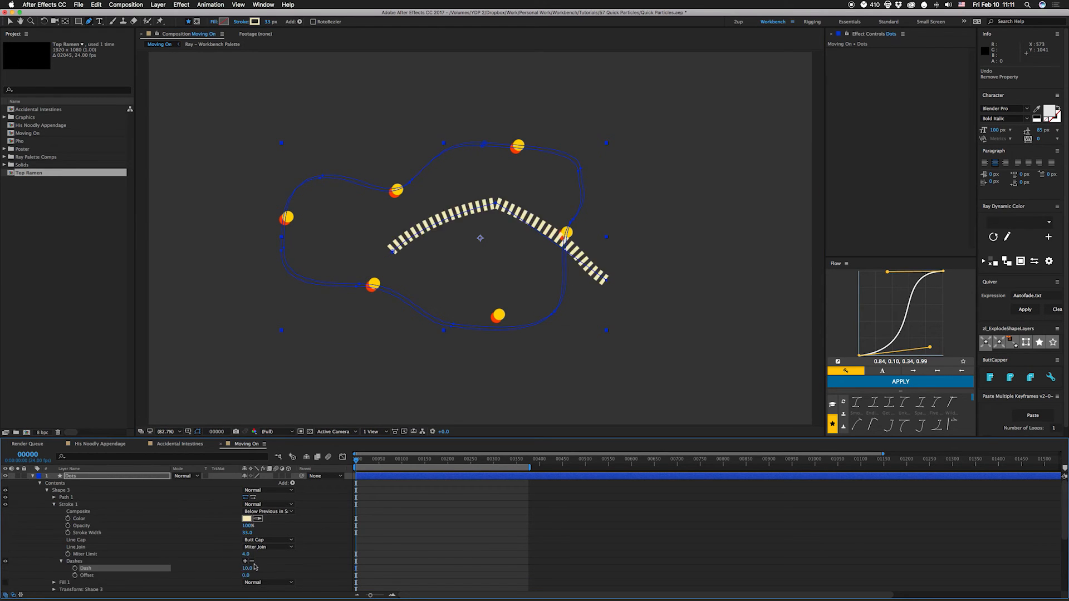
Set Shape 3's Stroke 1 Line Cap to Round Cap so the cream stroke becomes dots, then preview
{"action": "left_click", "coordinate": [266, 539]}
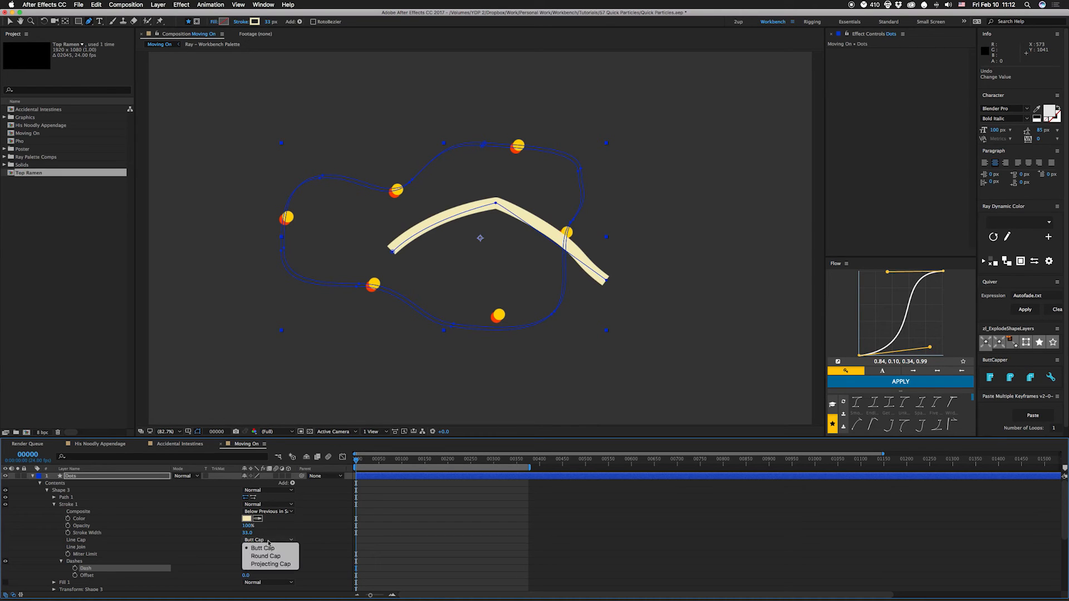
{"action": "left_click", "coordinate": [265, 556]}
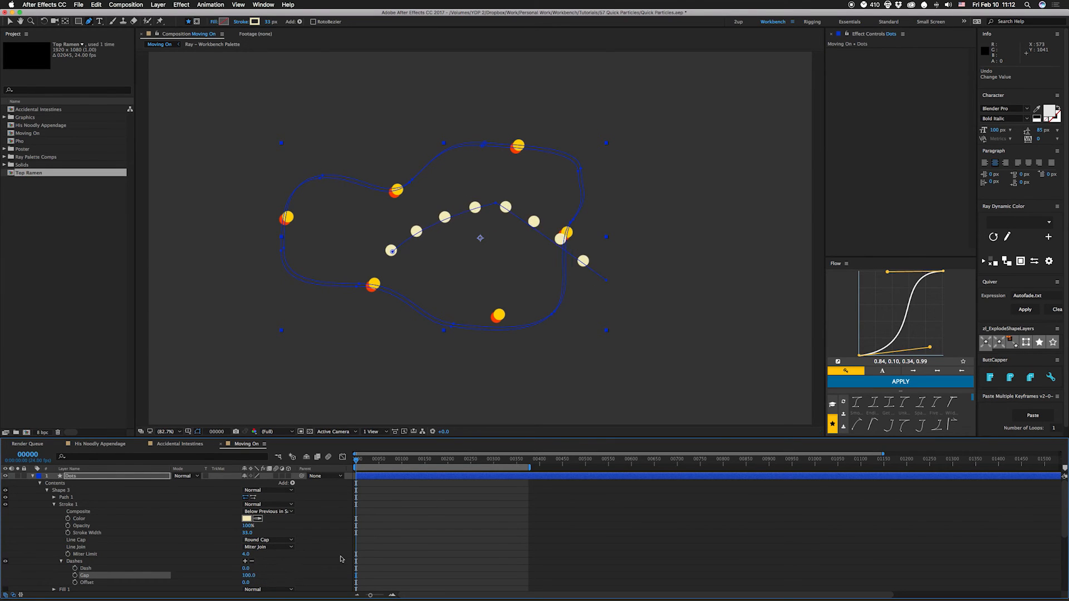
{"action": "key", "text": "space"}
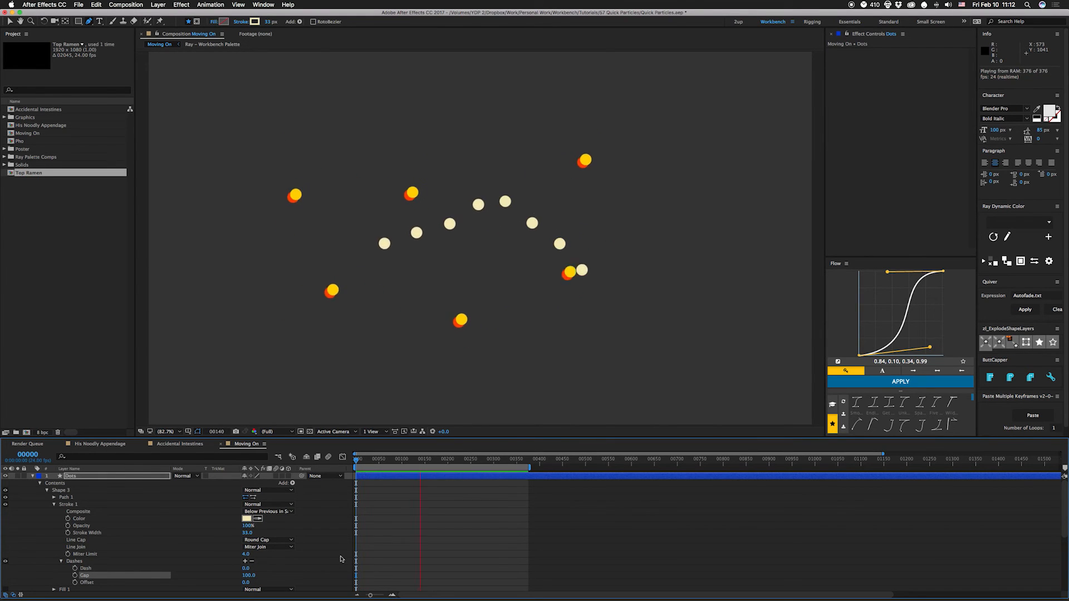